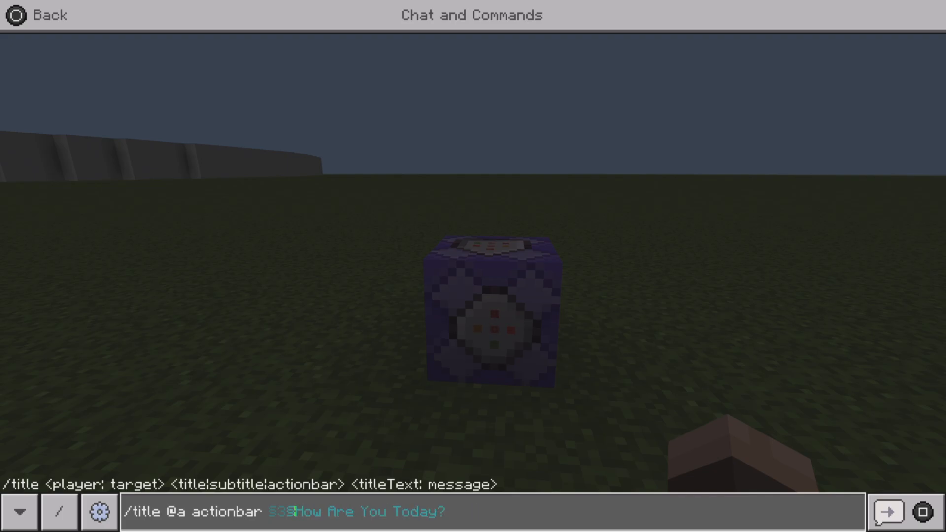
Bring up the command block's command input ready for the title command
text(b)
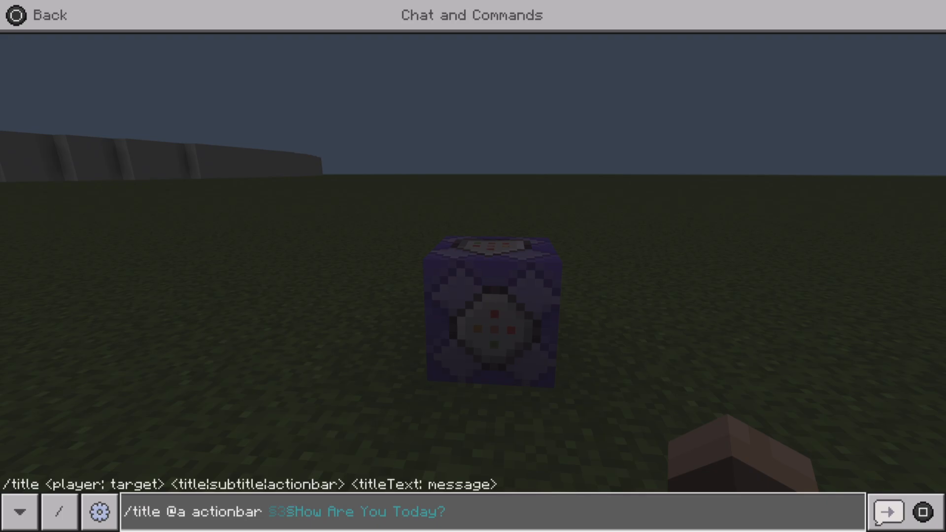
text(bl)
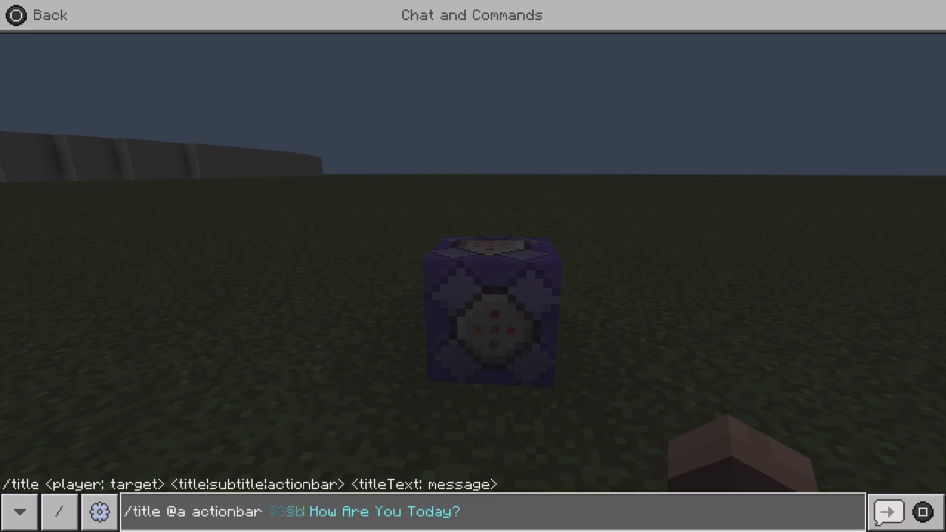
click(887, 512)
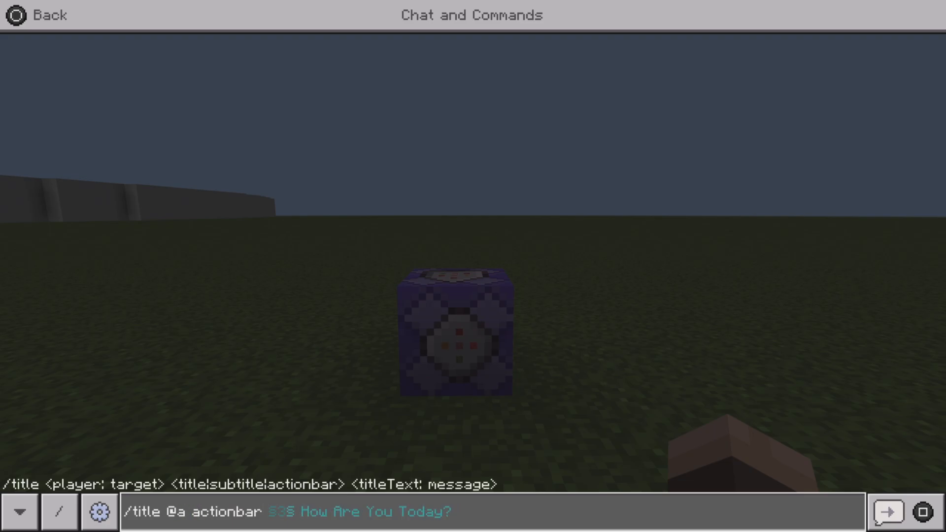
click(888, 512)
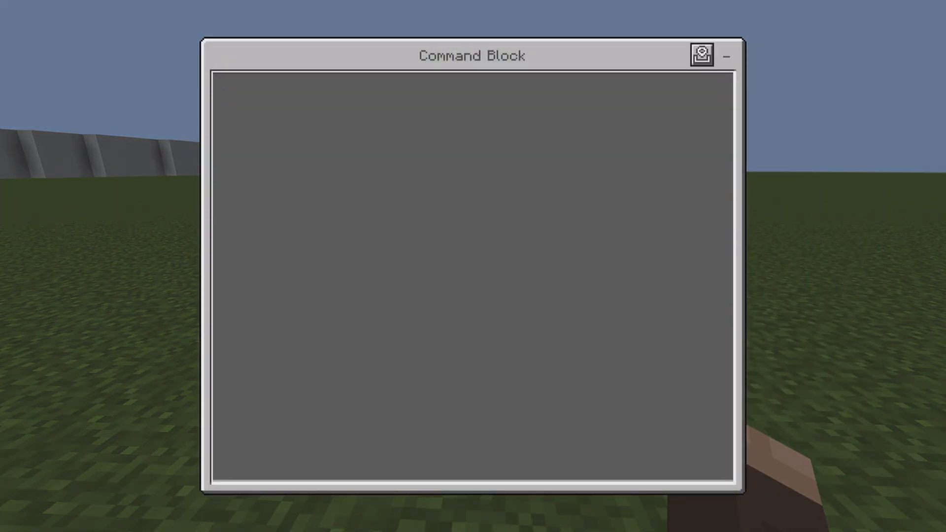
Enter the command 'title @a actionbar §3§l Hi' for bold teal actionbar text
text(tu)
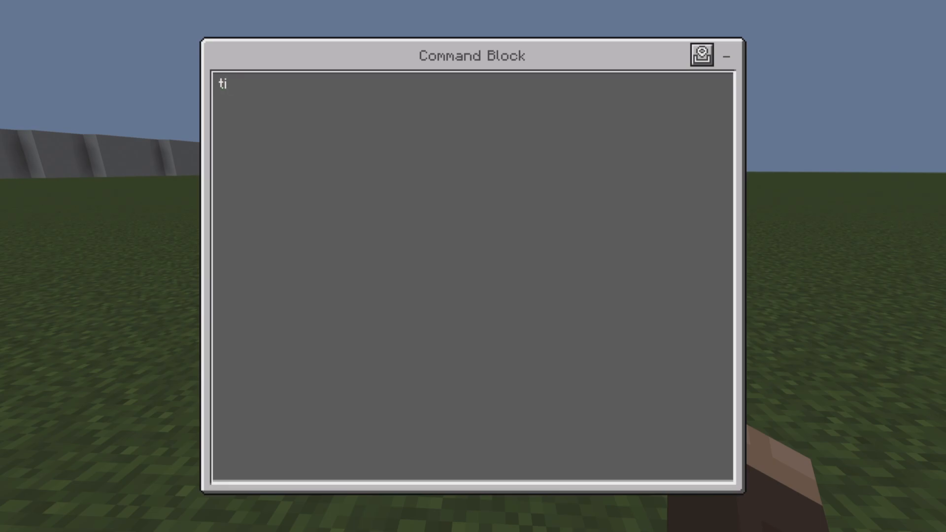
text(tt)
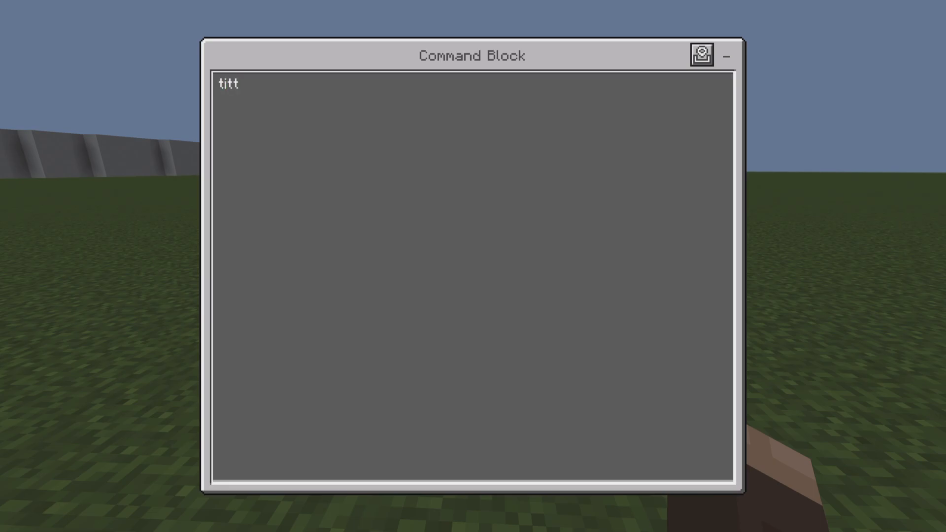
key(Backspace)
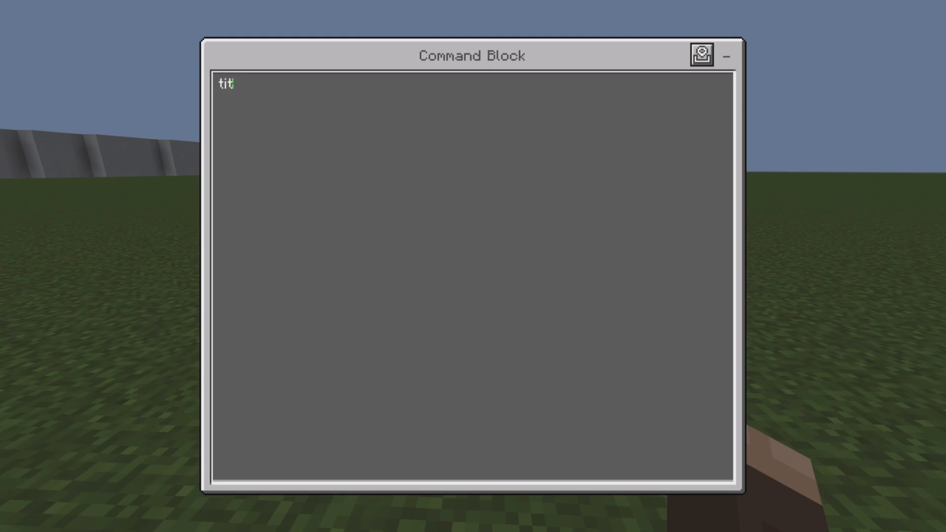
text(le@)
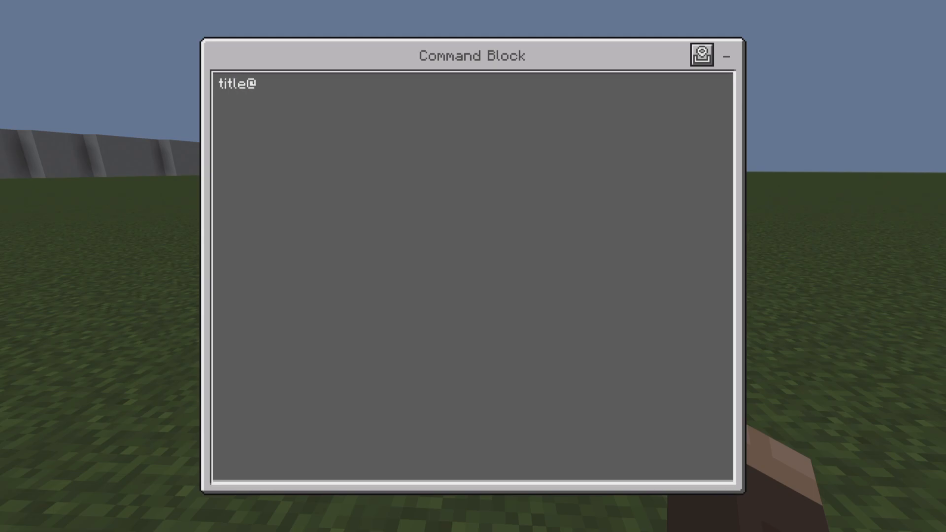
text(a)
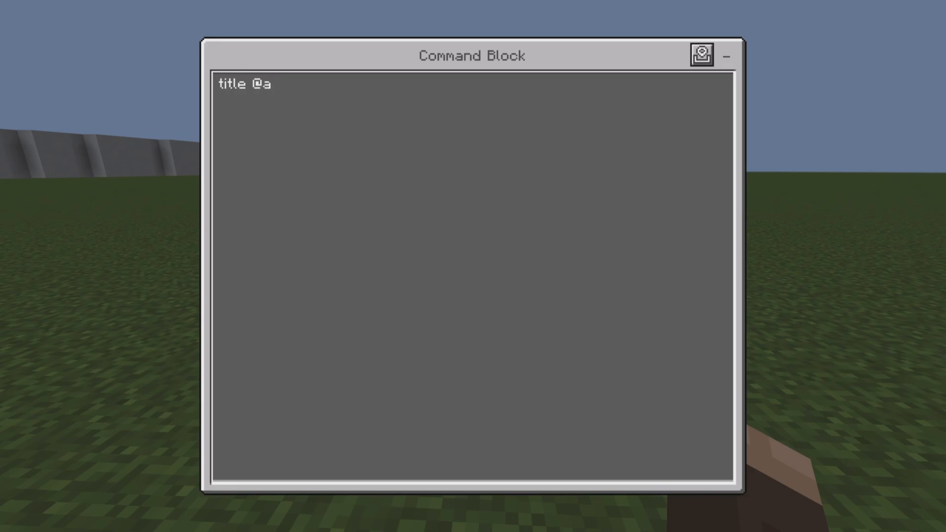
text(s)
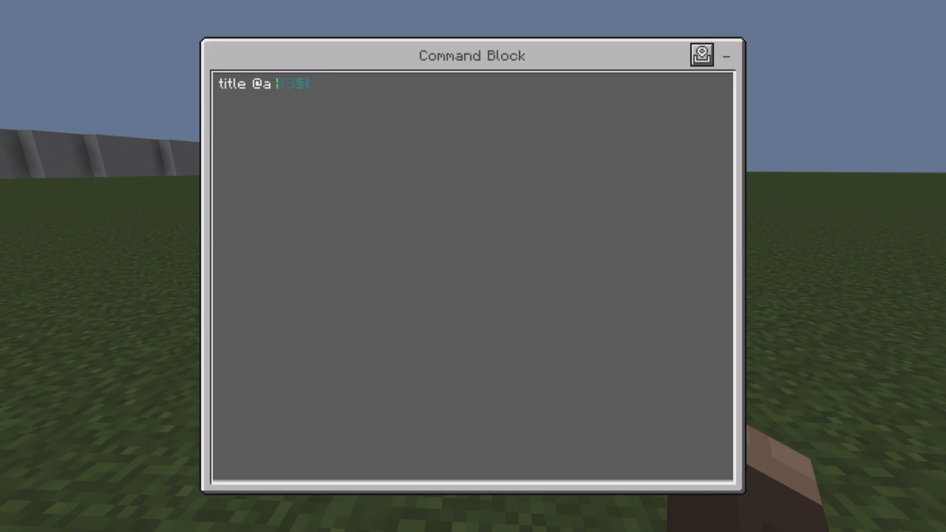
text(actionbar)
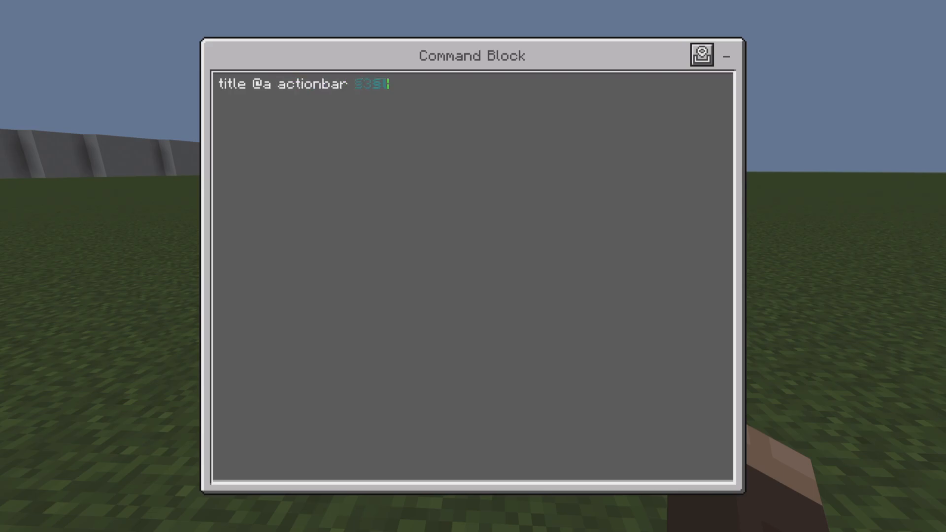
text(l)
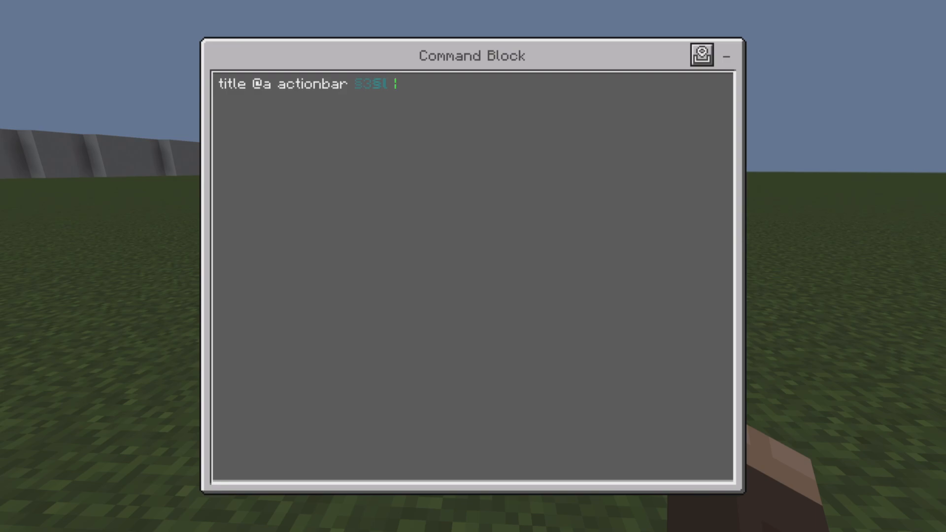
text(H)
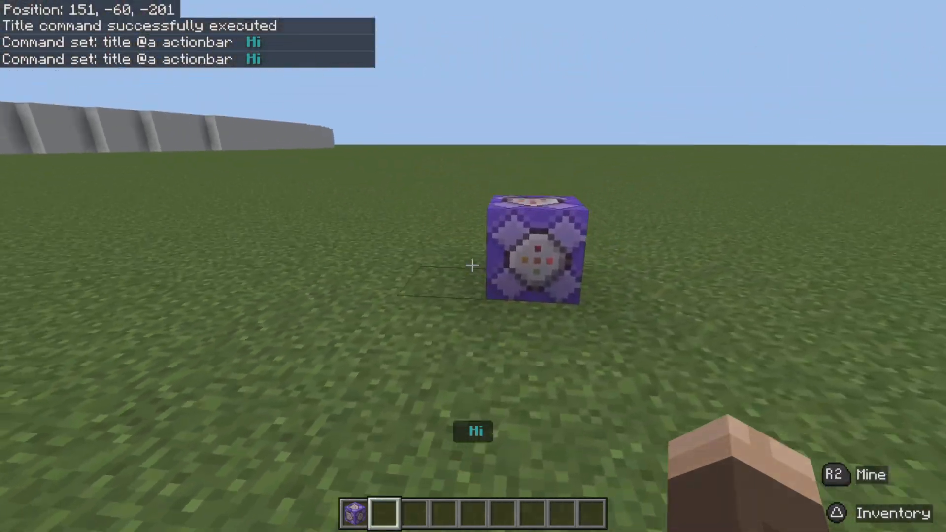
Leave the command block so 'Hi' shows above the hotbar, then bring up chat
click(534, 246)
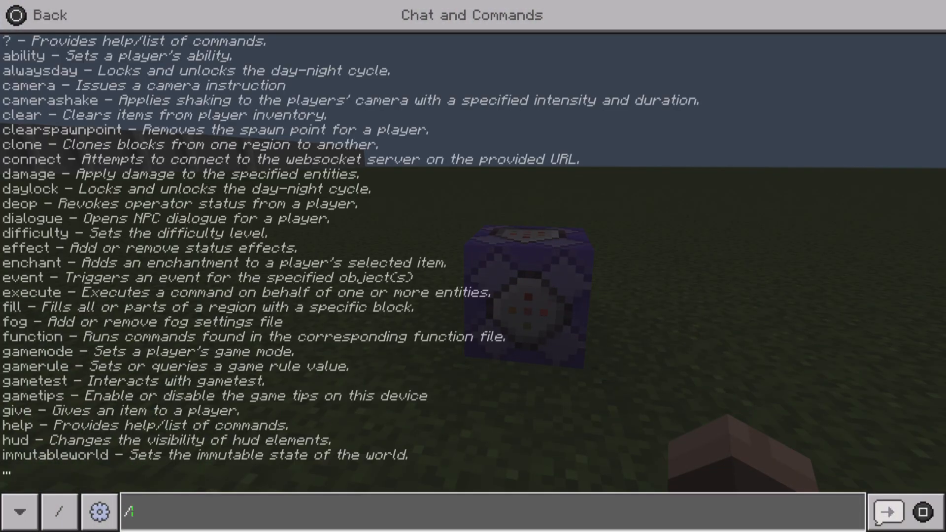
Start a chat command reading '/title @' with target selector suggestions listed
key(Backspace)
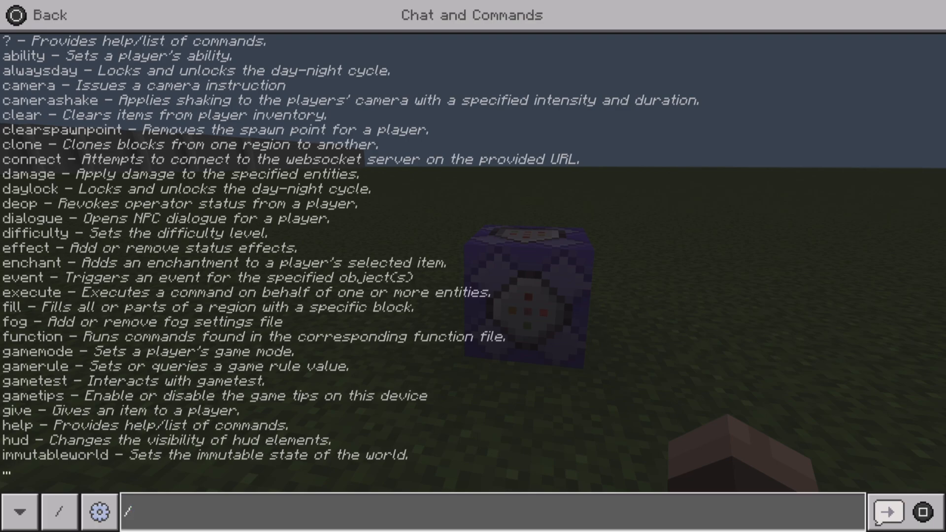
text(titl)
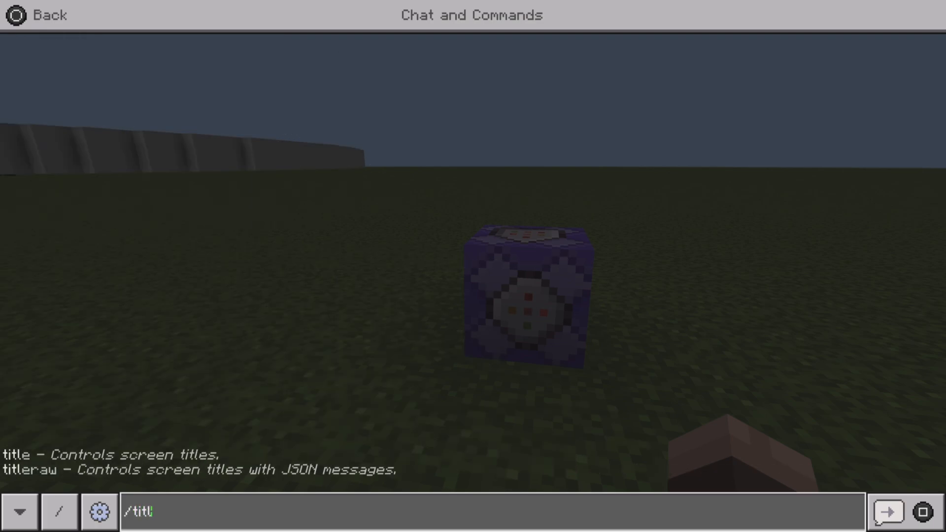
text(e)
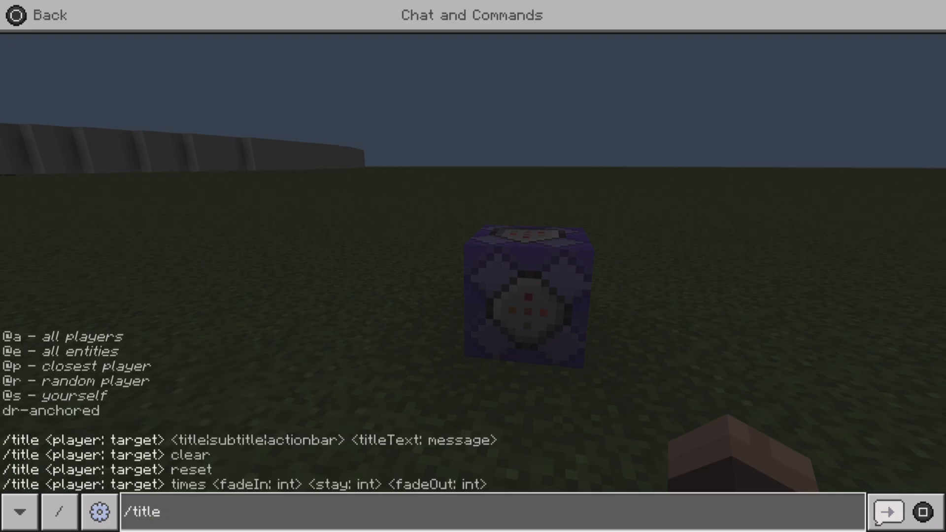
text(@)
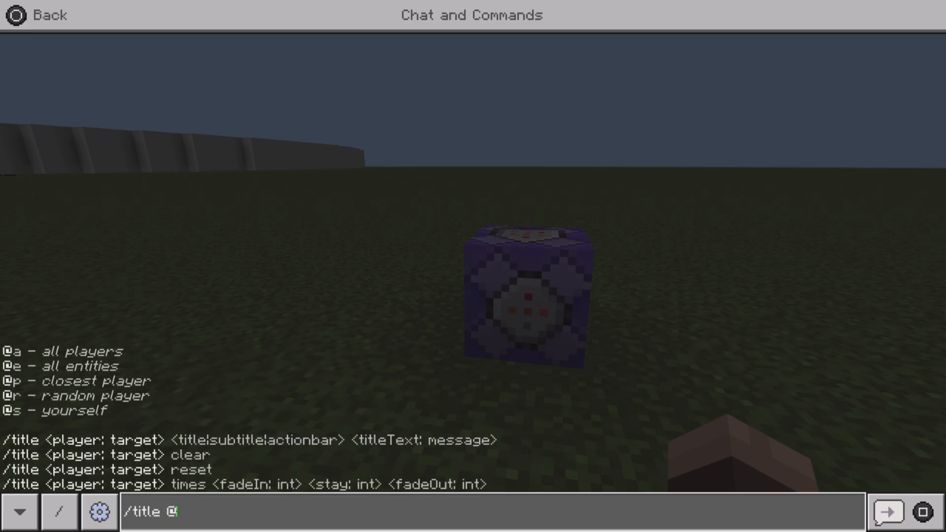